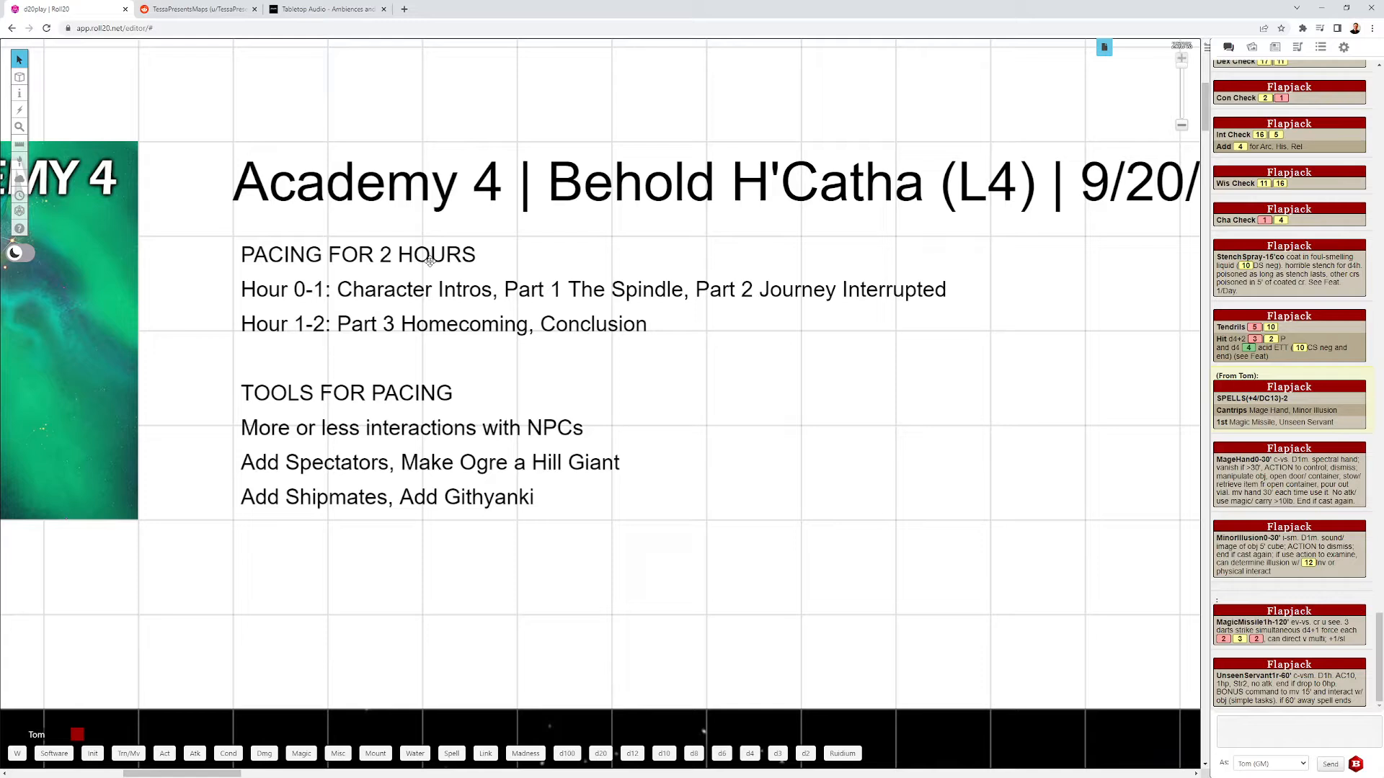
pyautogui.moveTo(869, 295)
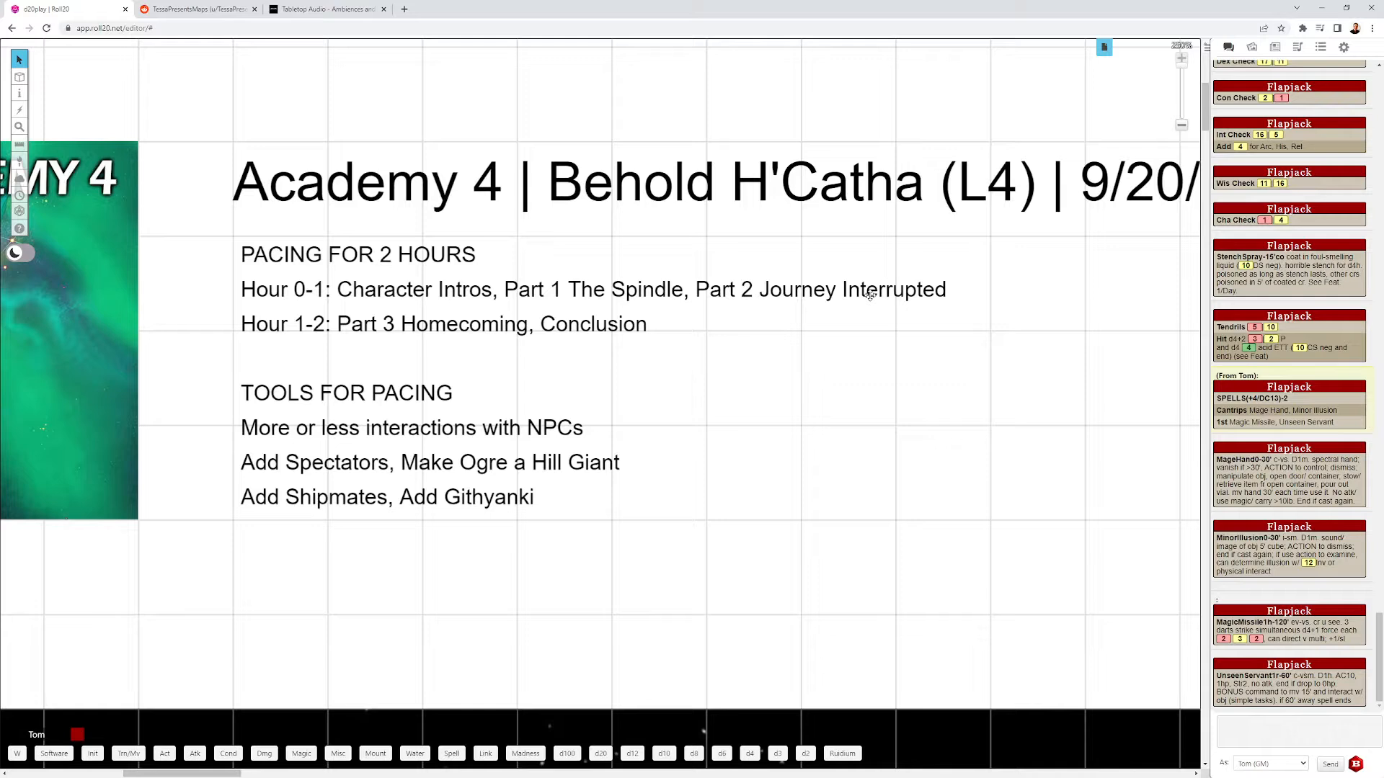
pyautogui.moveTo(575, 370)
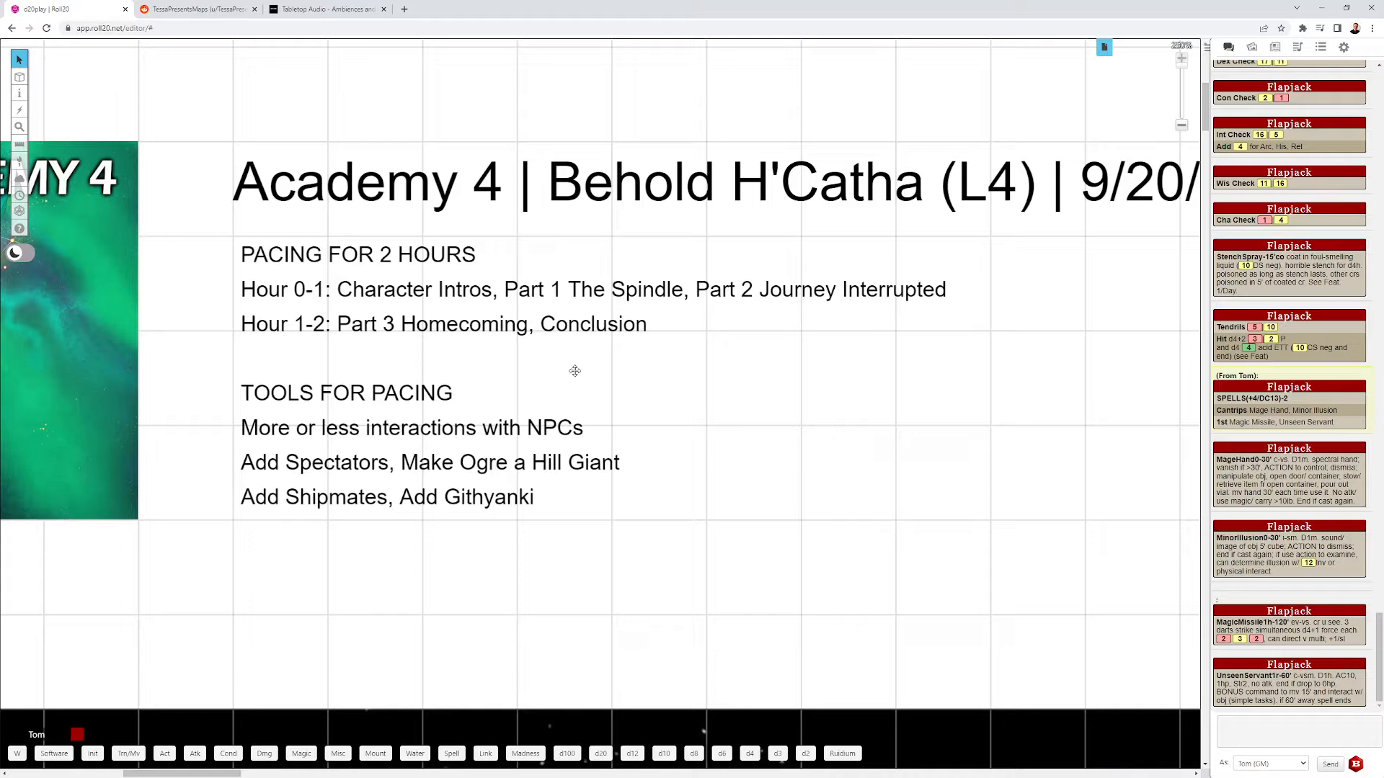
pyautogui.moveTo(544, 387)
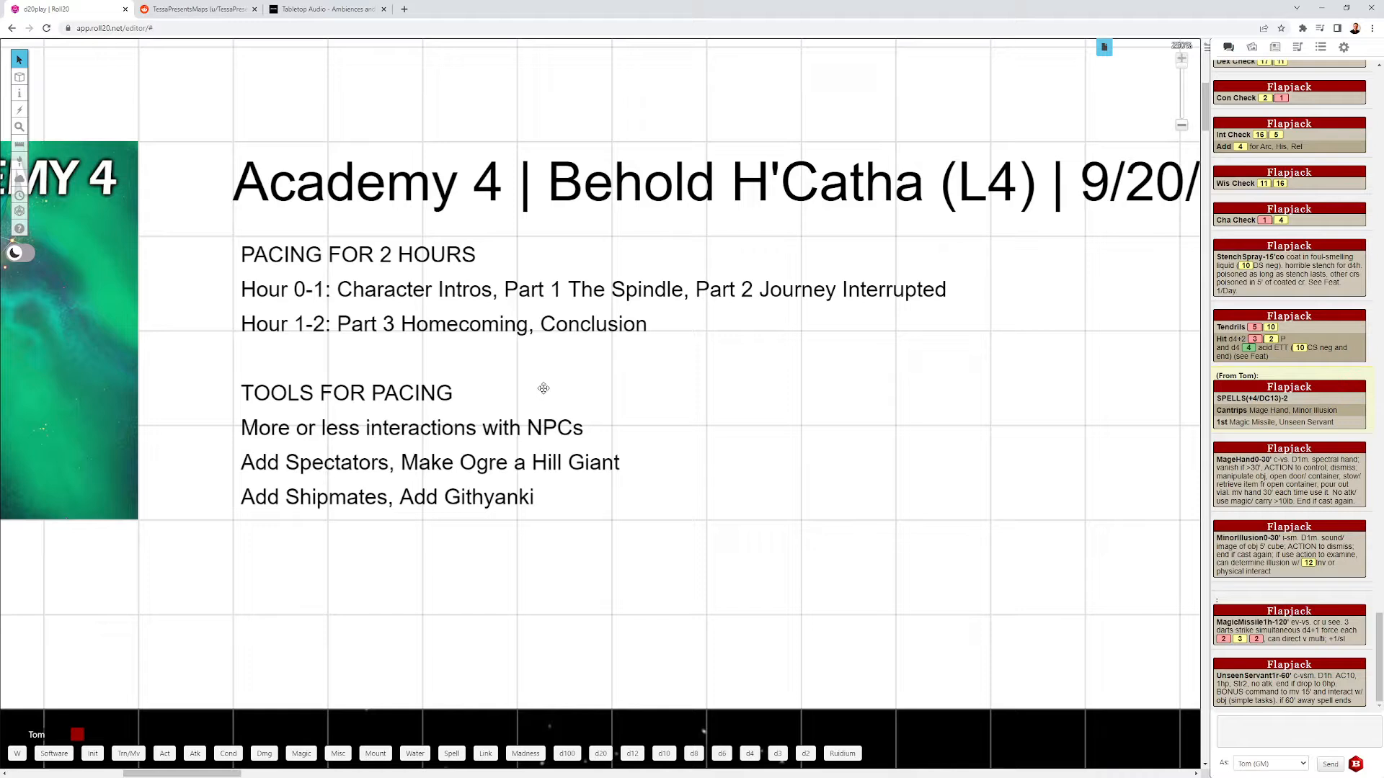
pyautogui.moveTo(297, 465)
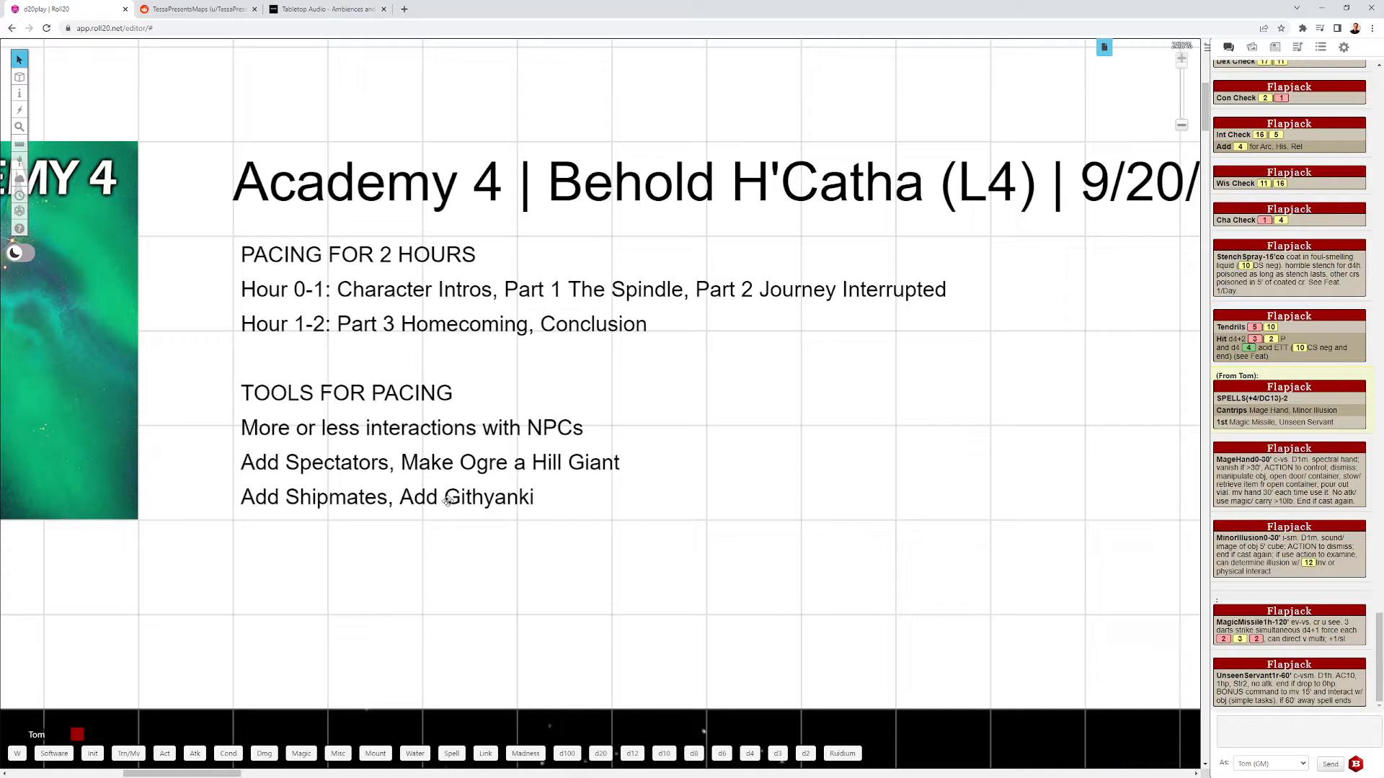
# - Show the jukebox playlist, check the Tabletop Audio site for astral ambiences, and return to Roll20
pyautogui.click(1299, 46)
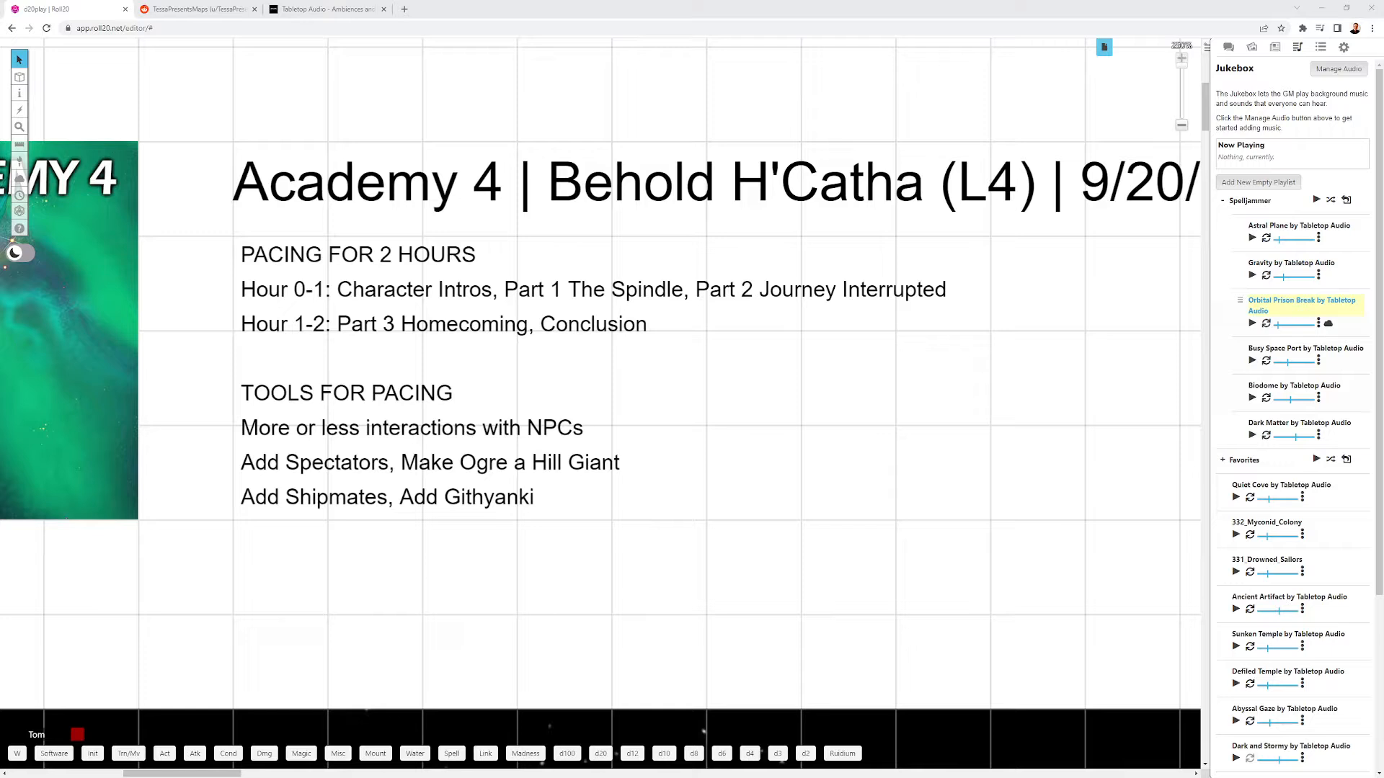
pyautogui.click(327, 9)
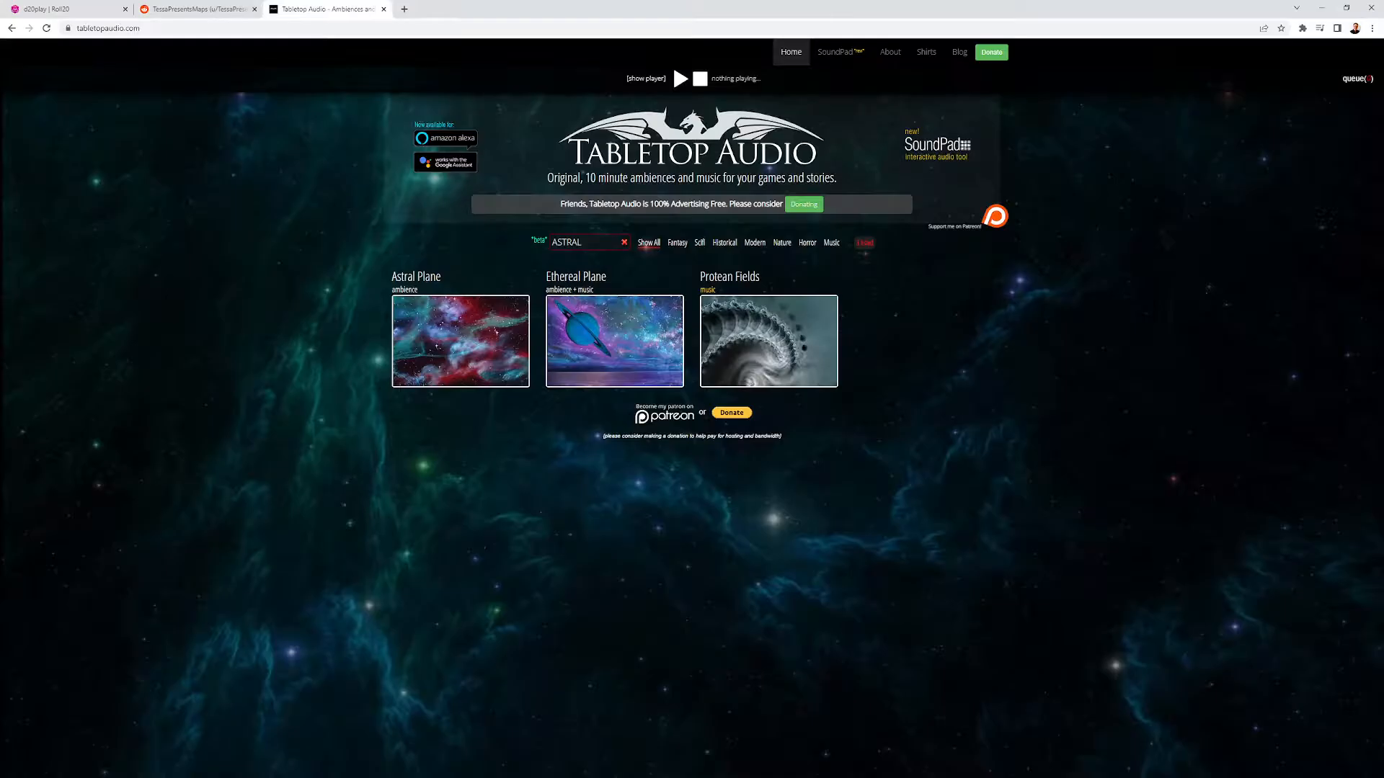
pyautogui.click(66, 8)
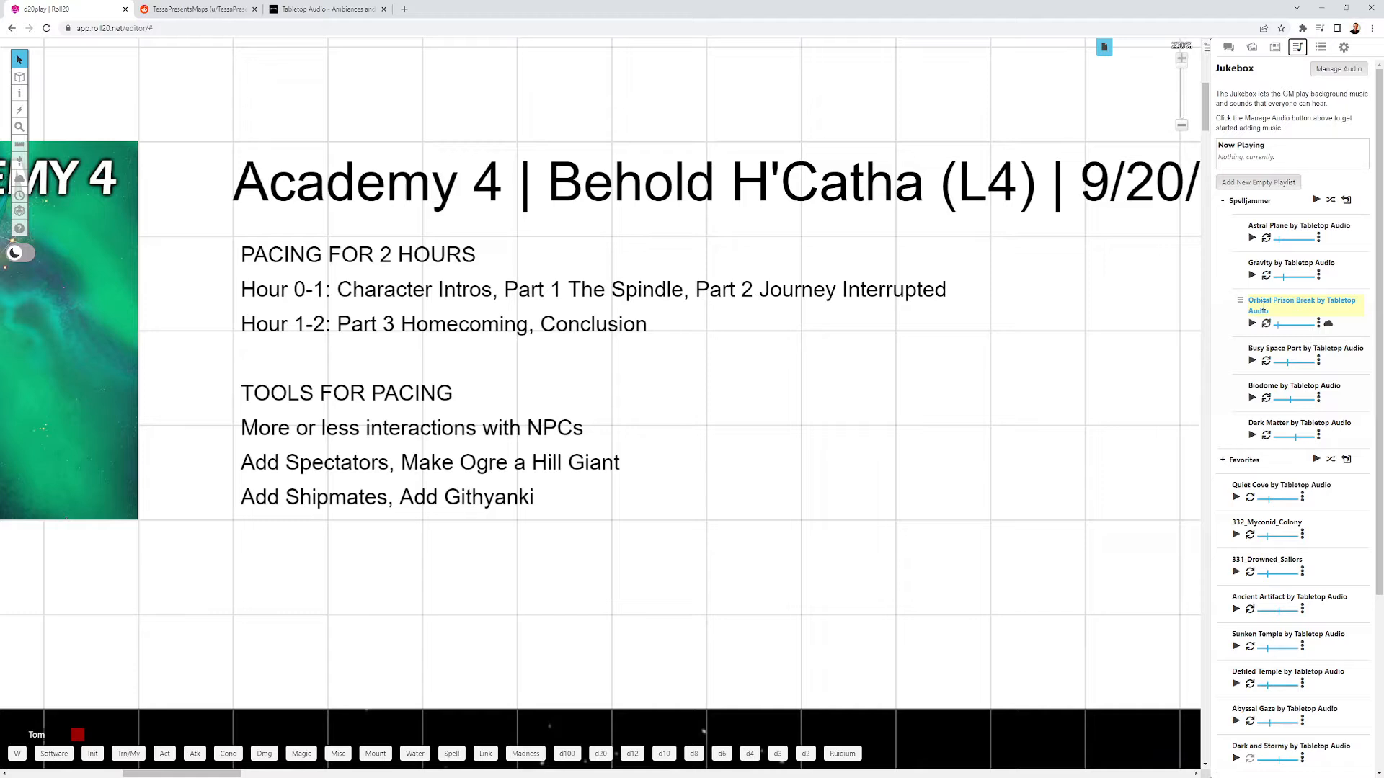
# - View the TessaPresentsMaps Reddit profile with its pinned VTT map guide, then return to the Roll20 tabletop
pyautogui.click(1229, 46)
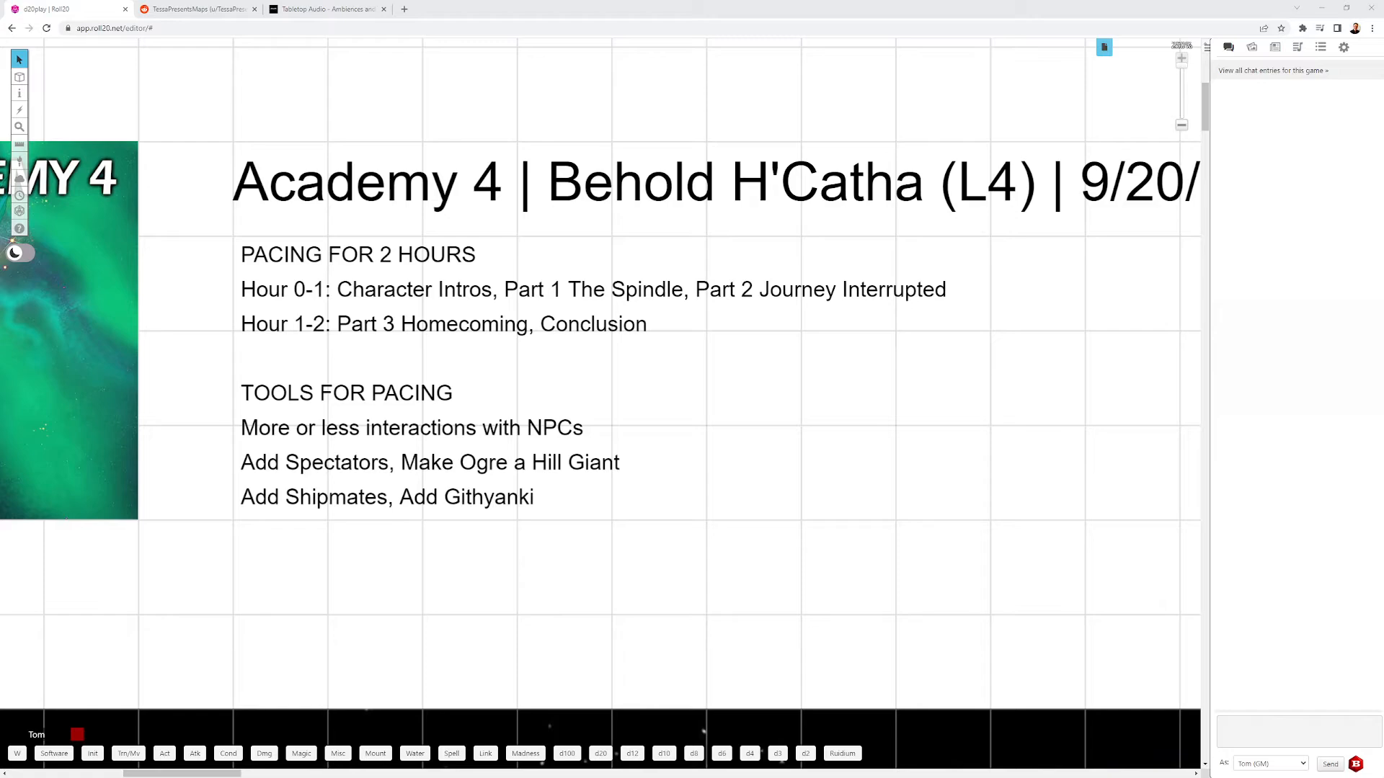
pyautogui.click(195, 8)
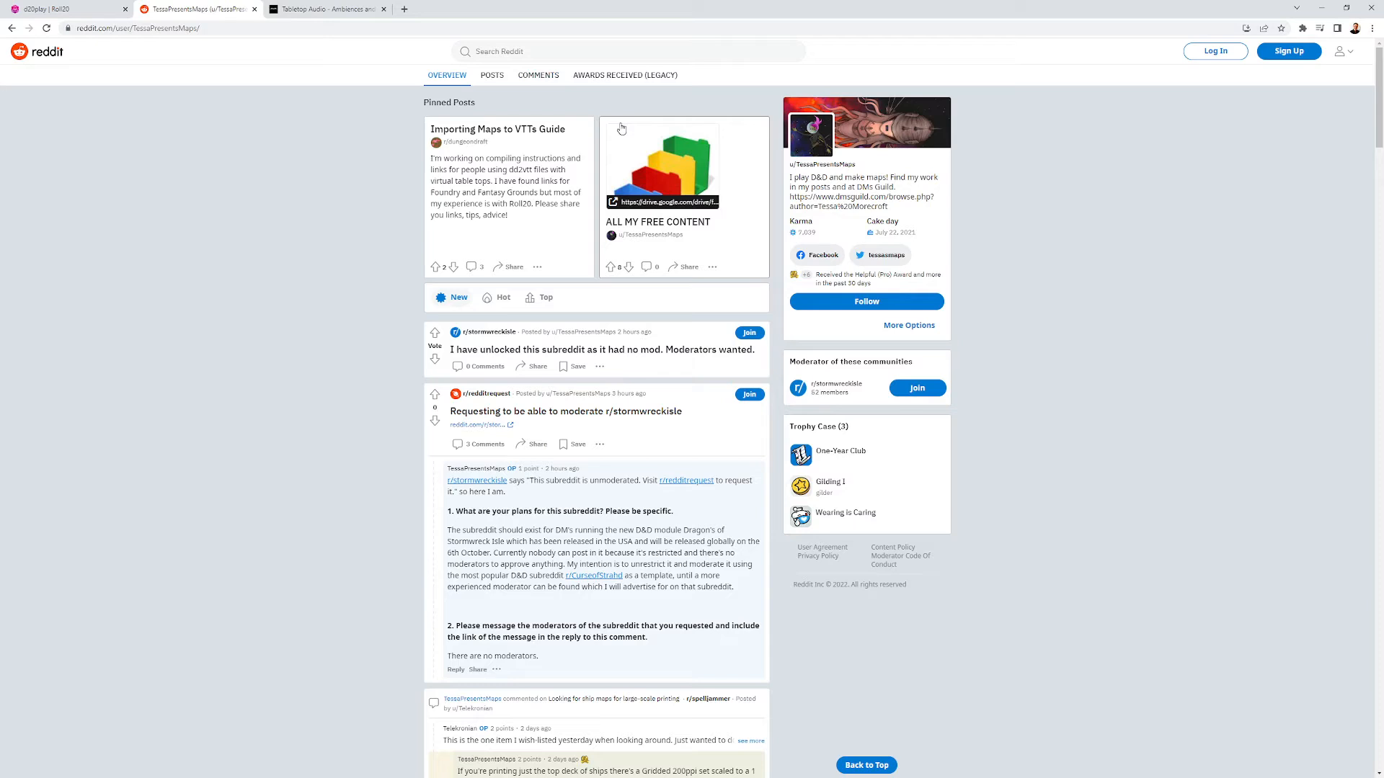
pyautogui.moveTo(246, 227)
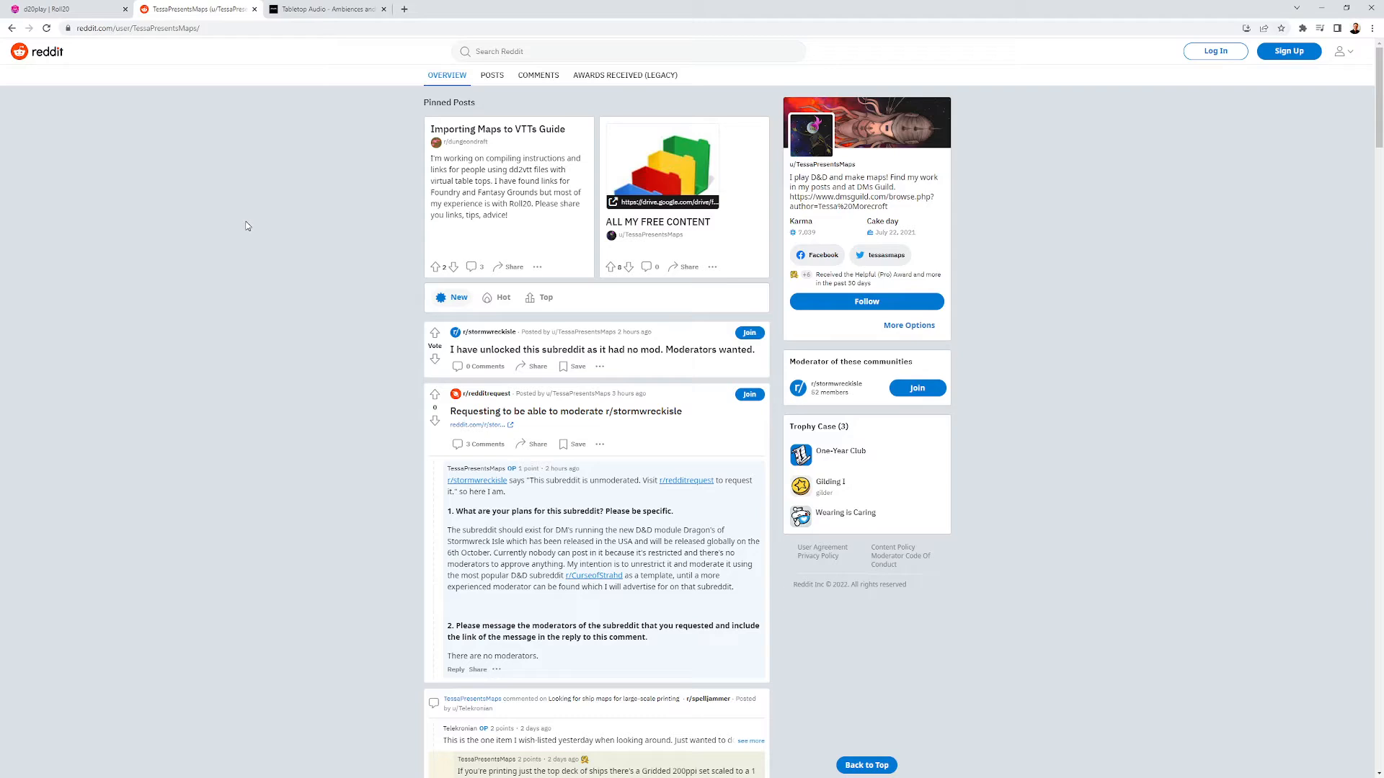
pyautogui.click(62, 9)
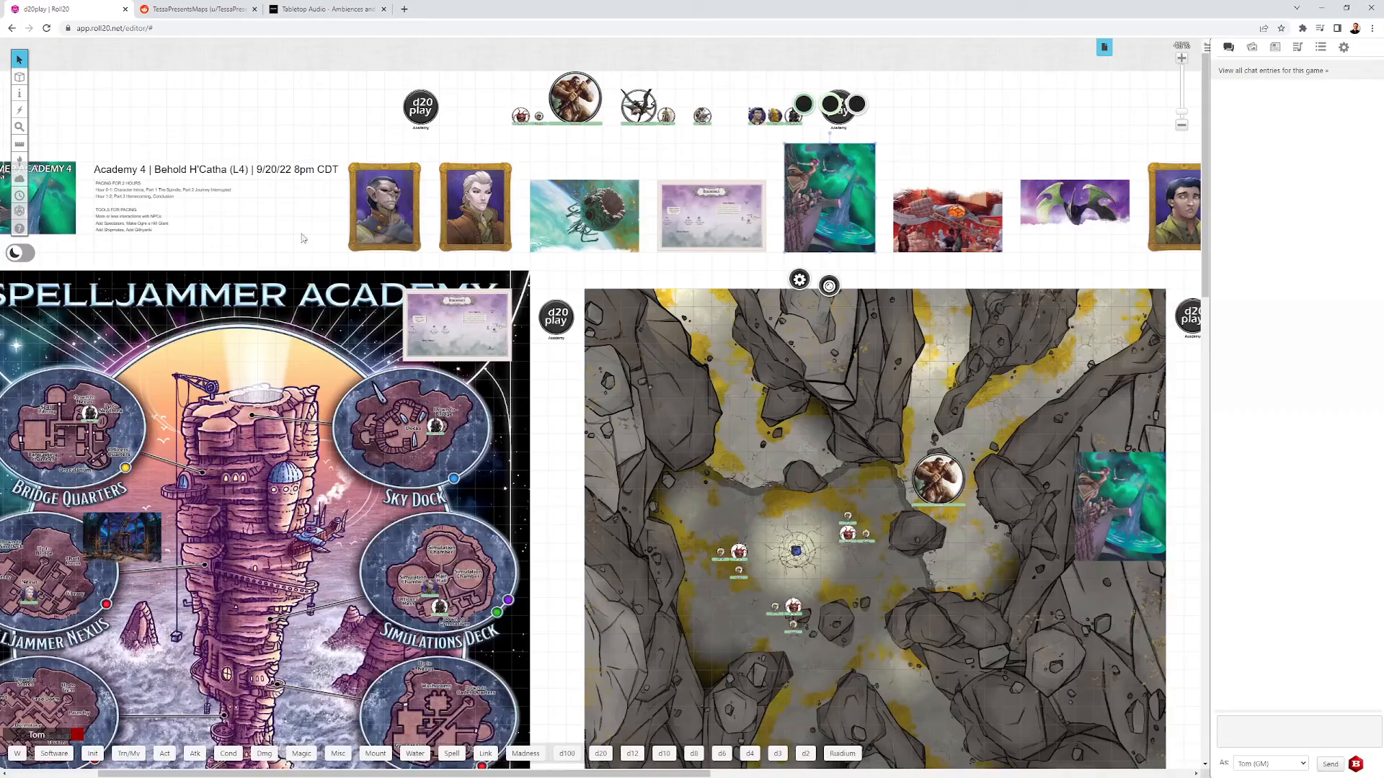
# - Select the pale parchment handout image above the academy and cavern maps
pyautogui.click(711, 216)
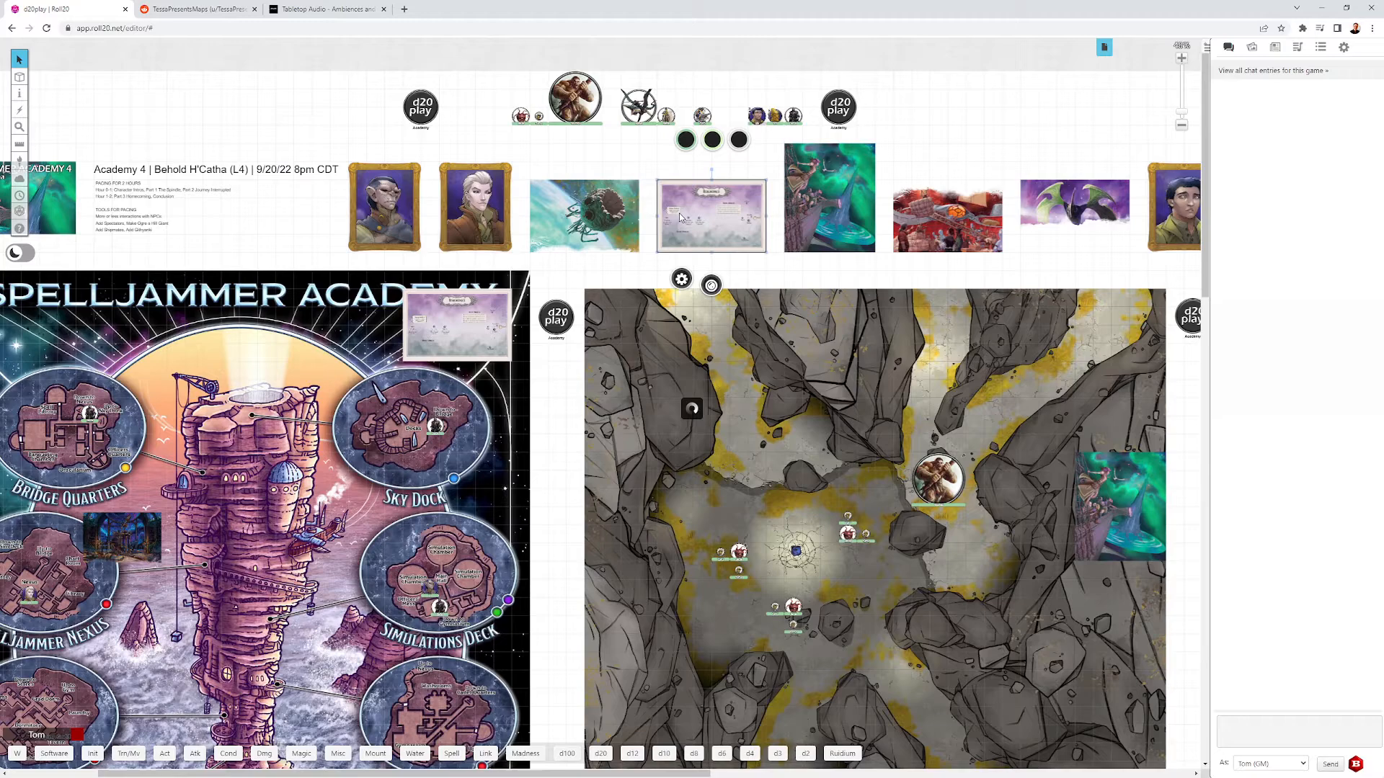
pyautogui.moveTo(374, 268)
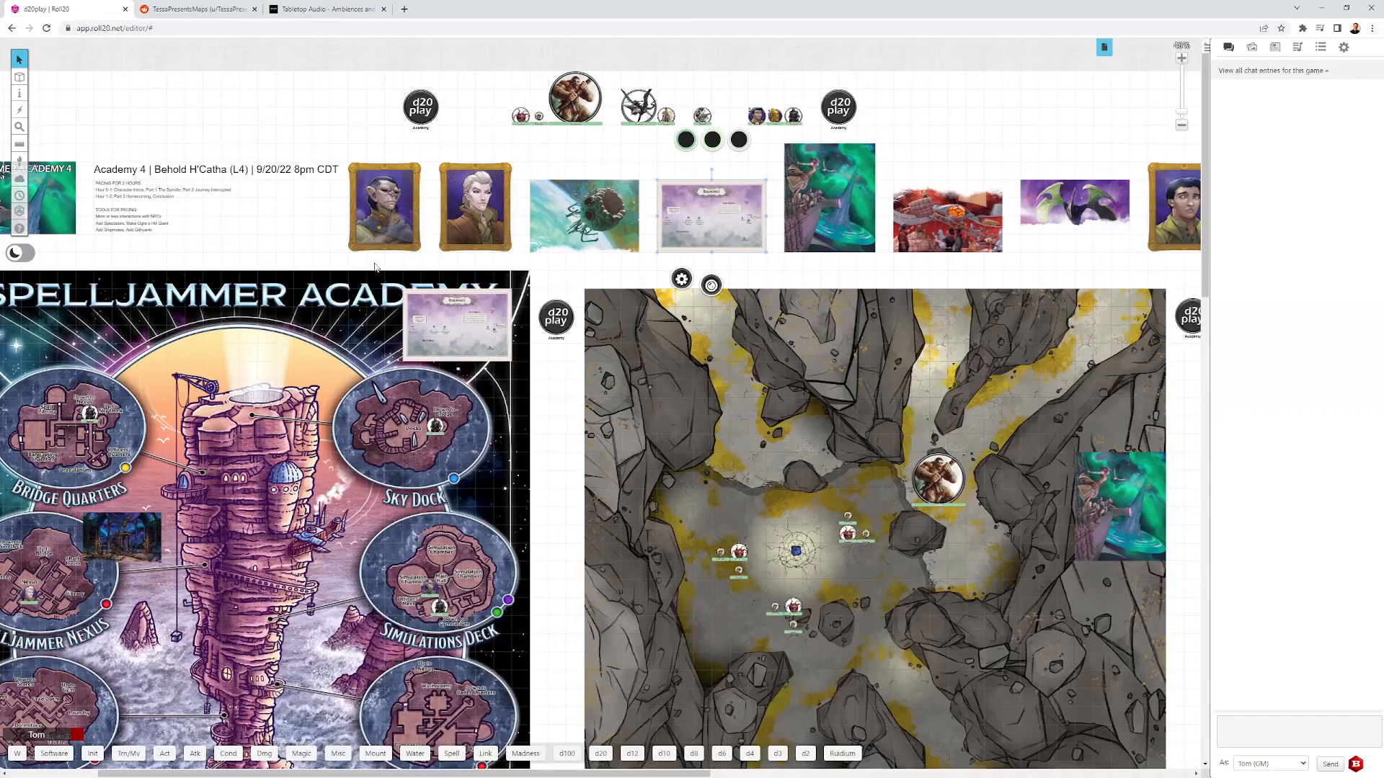
pyautogui.moveTo(792, 427)
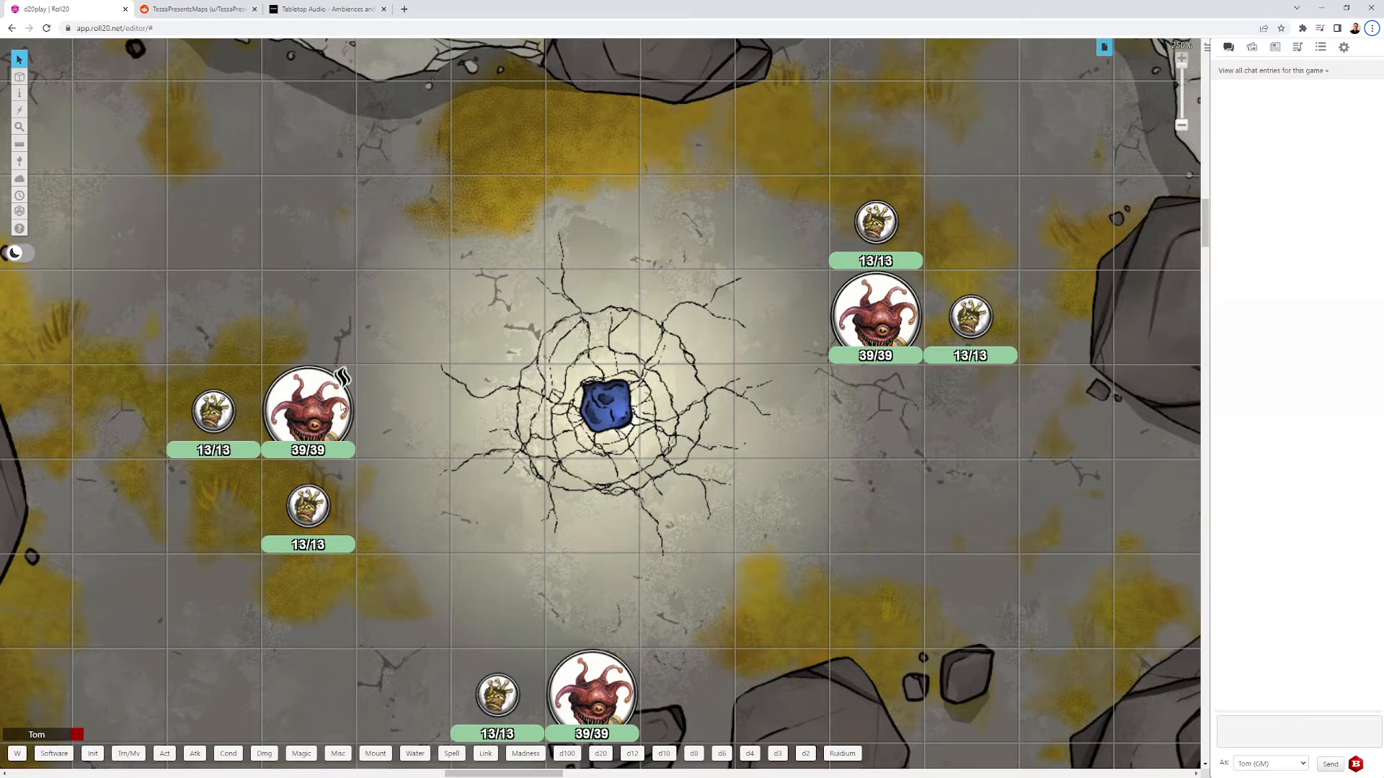
# - Zoom the cavern map to show the eye-monster tokens with health bars and the giant's portrait token
pyautogui.scroll(-3)
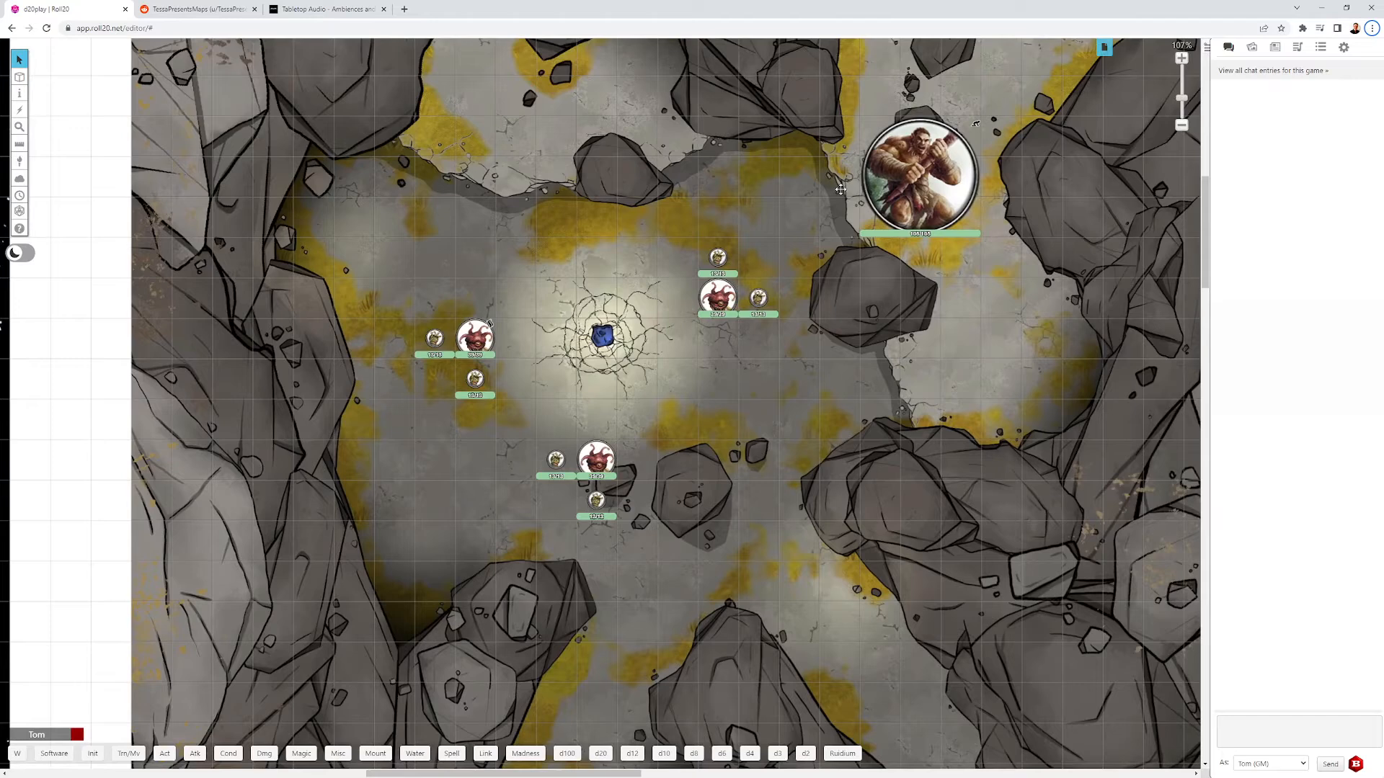
pyautogui.moveTo(923, 181)
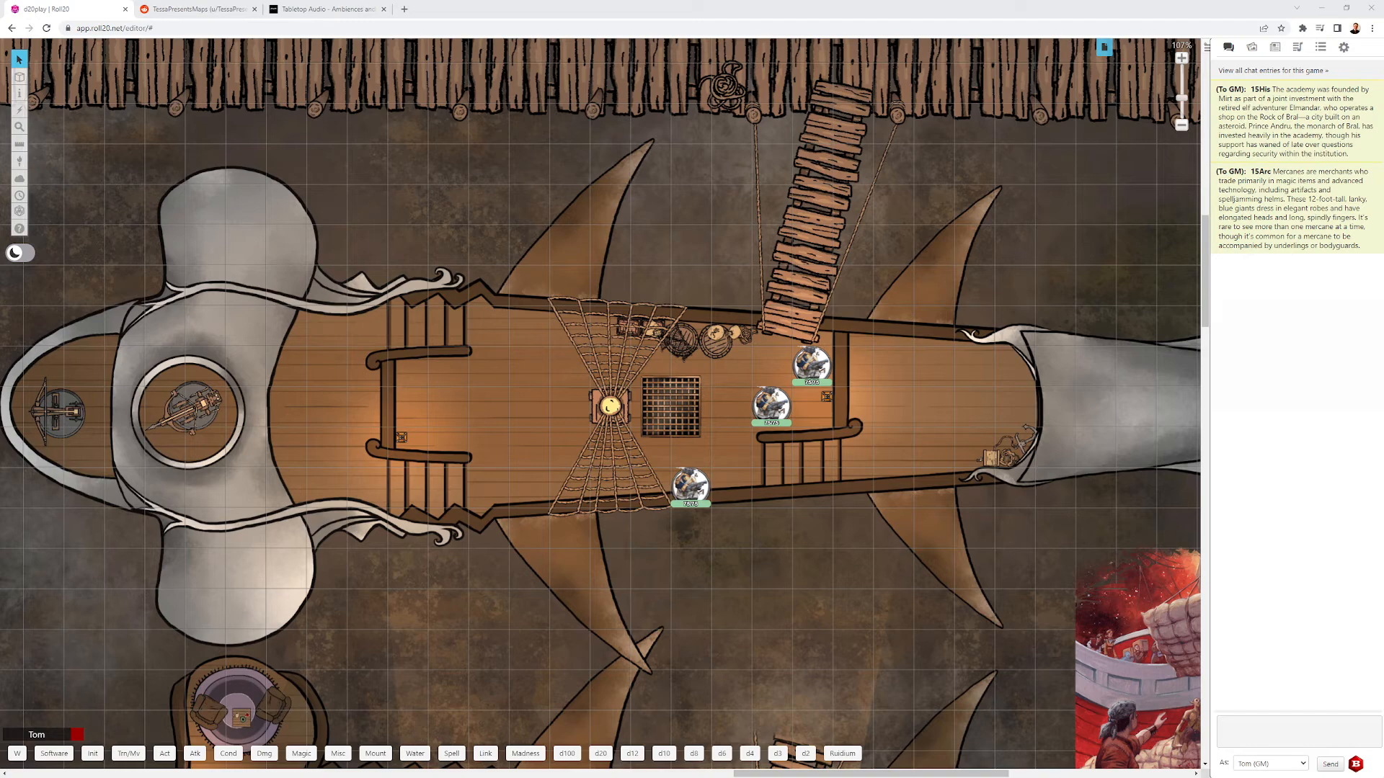
# - Zoom in on the dormitory corridor's four tokens and the golden figure in the side room
pyautogui.scroll(-3)
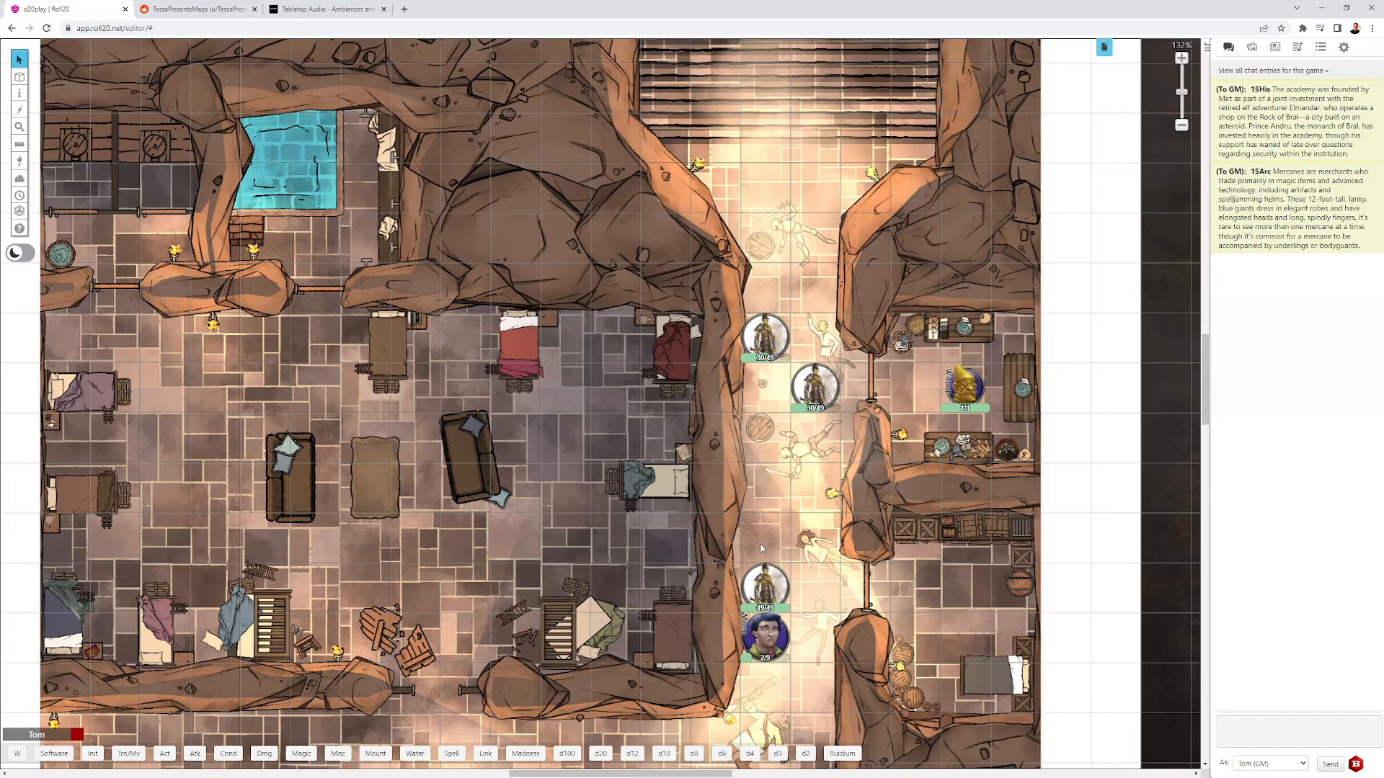
pyautogui.moveTo(784, 287)
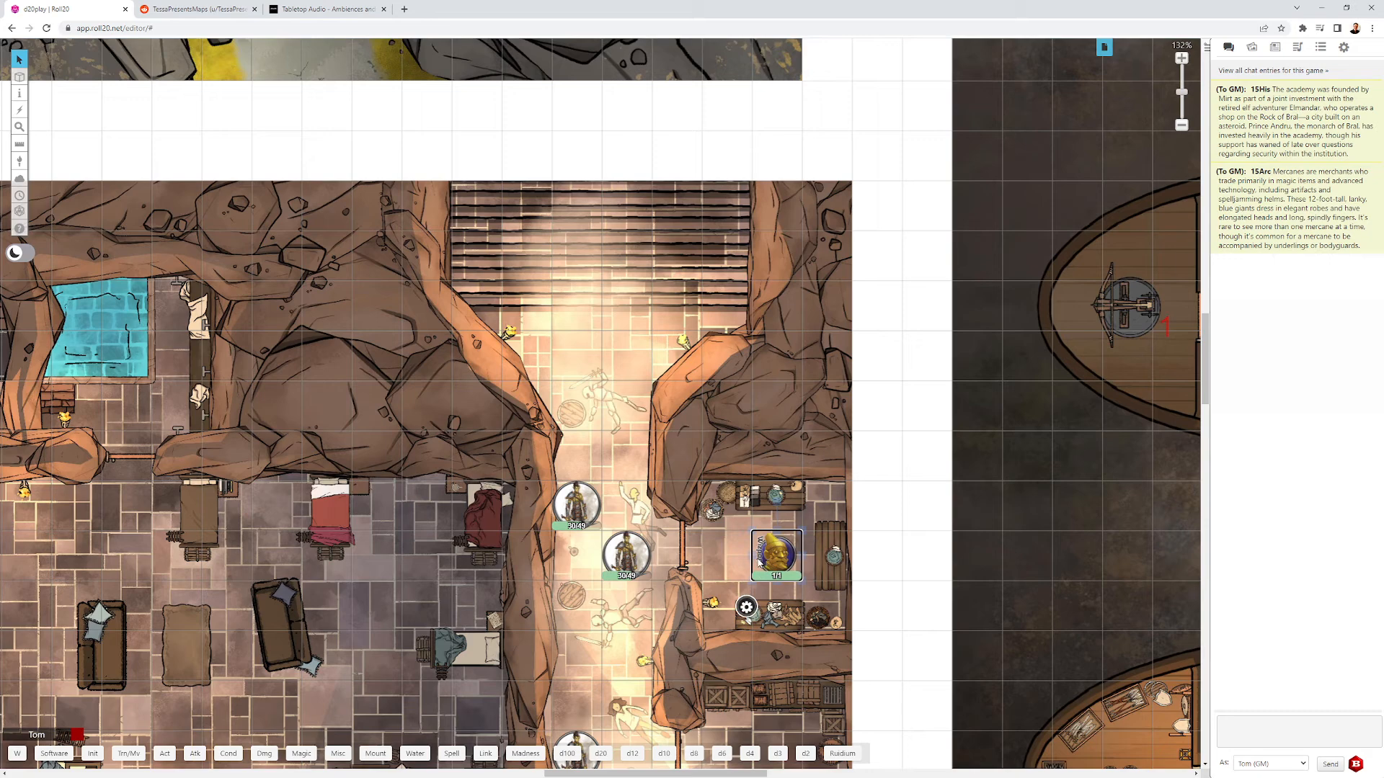
# - Zoom out to show the dormitory beside the ship interior maps with cabins and cargo holds
pyautogui.scroll(-3)
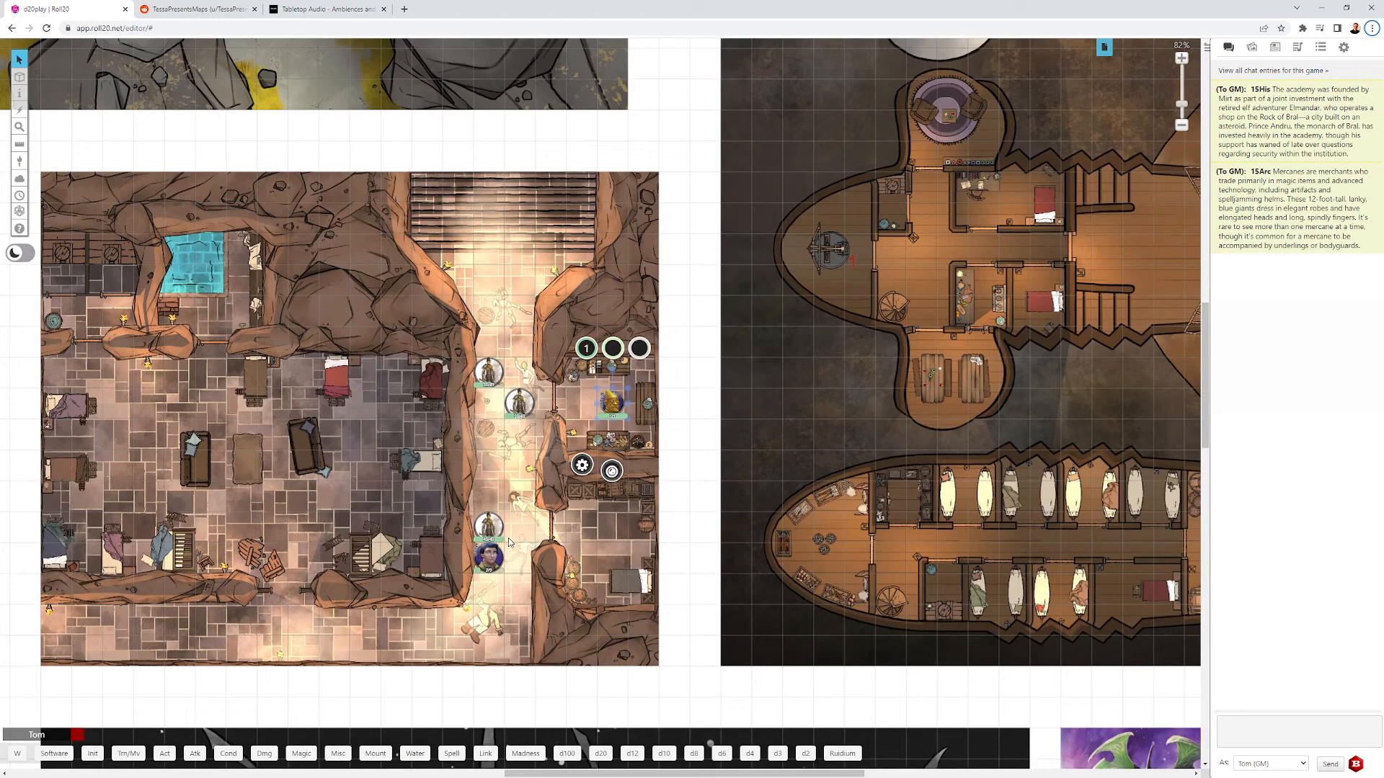
pyautogui.moveTo(499, 549)
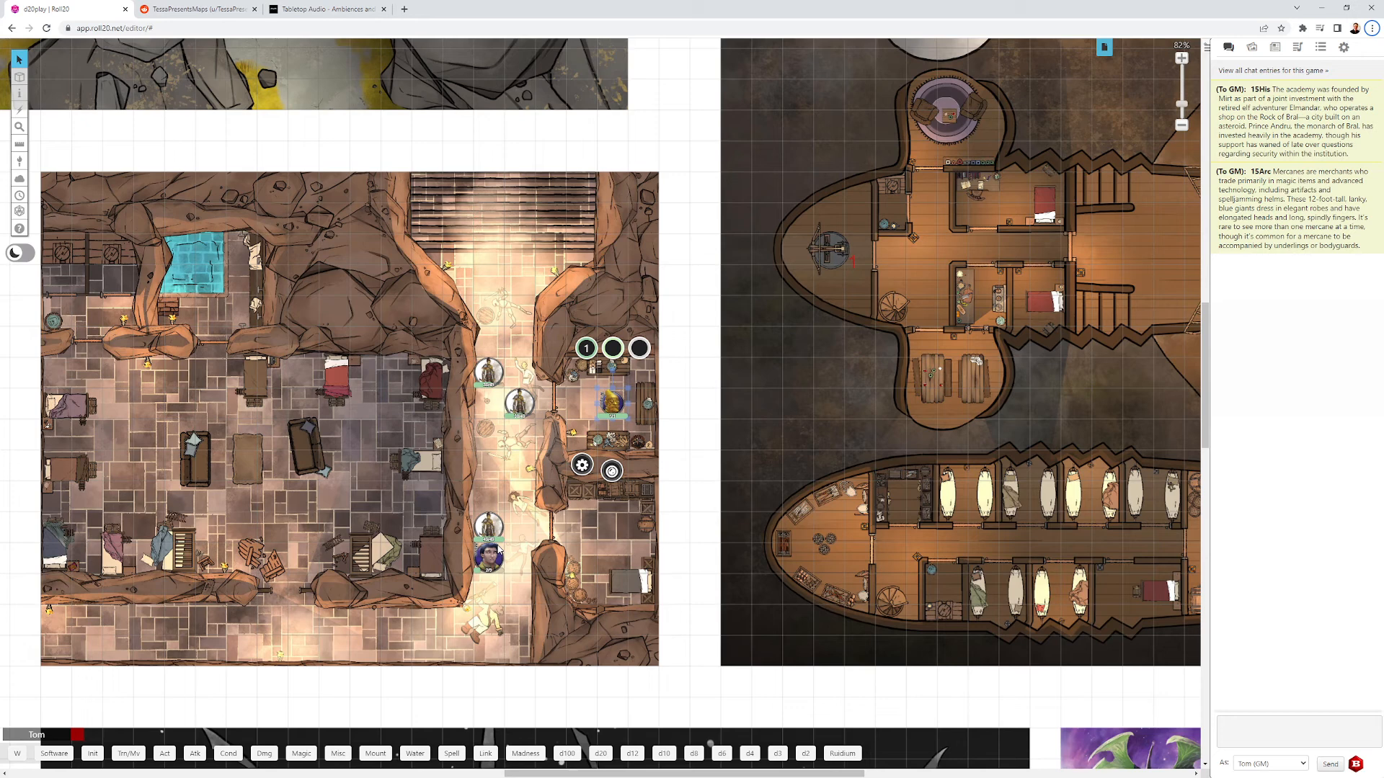
pyautogui.moveTo(502, 458)
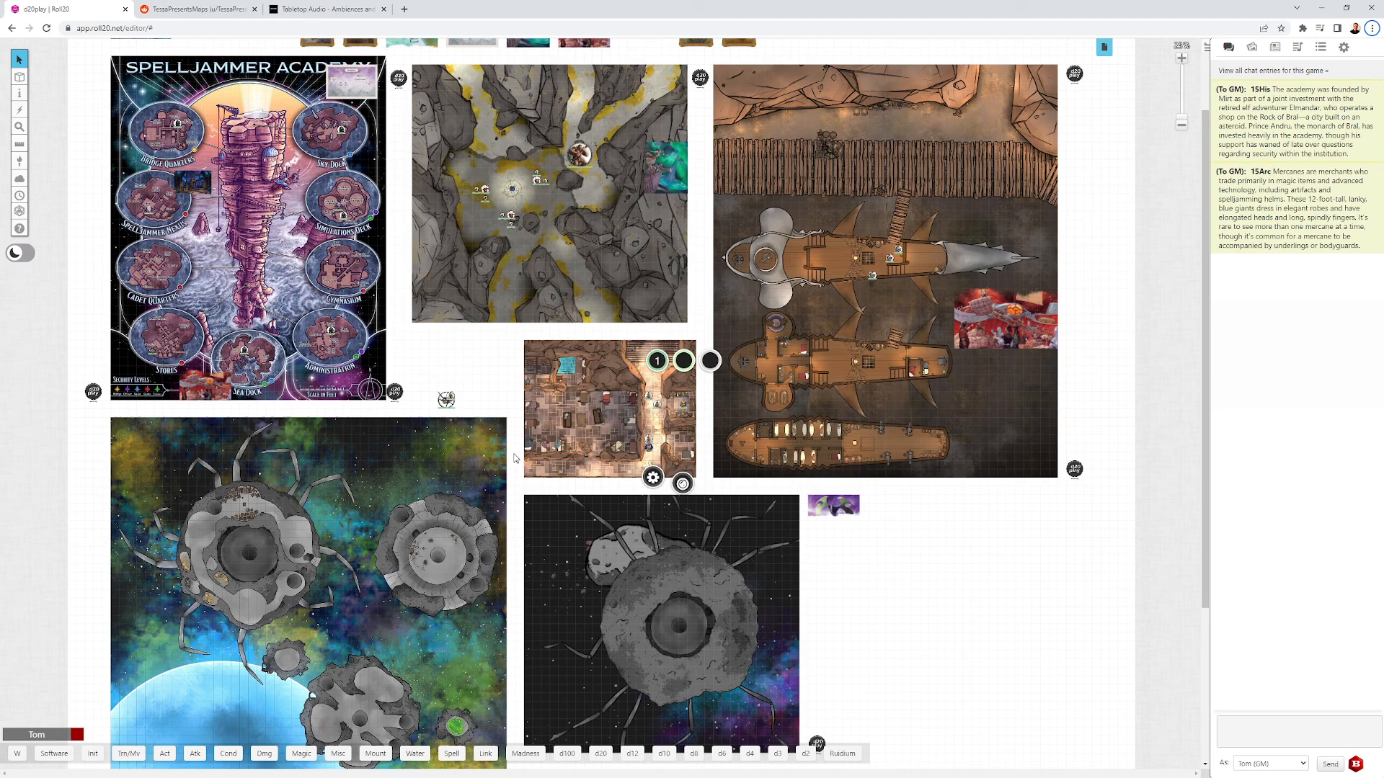
pyautogui.moveTo(516, 457)
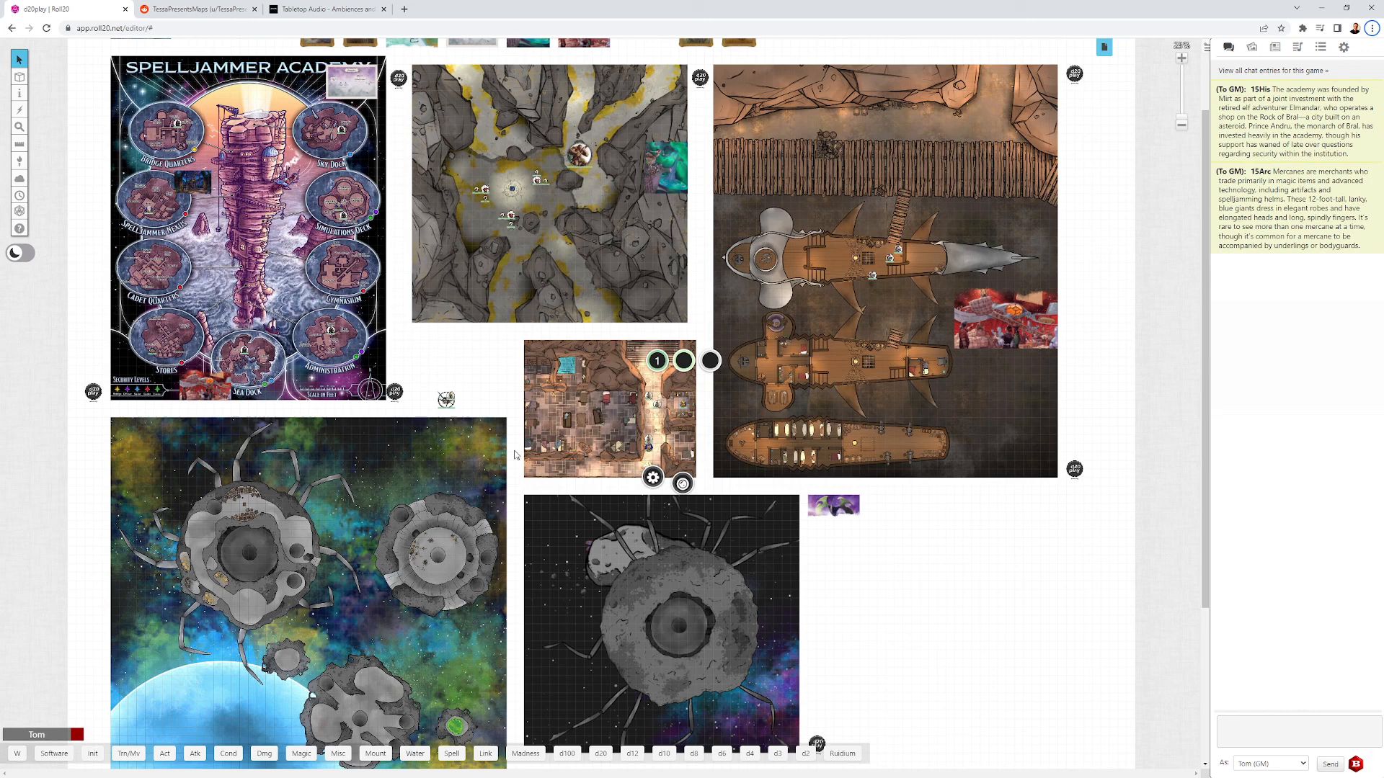